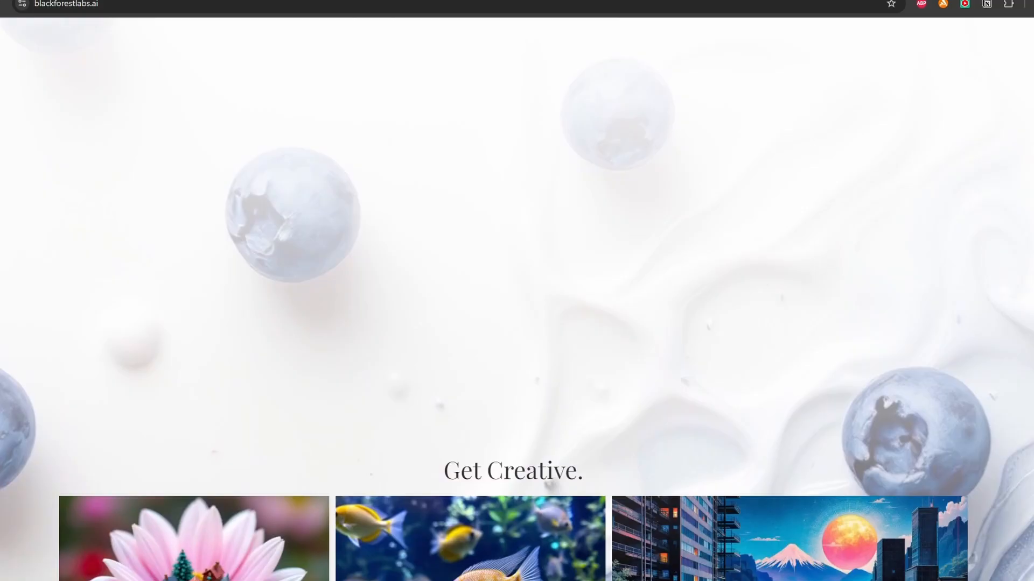
- Scroll the Black Forest Labs homepage past the FLUX1.1 [pro] gallery to 'Get FLUX'
{"action": "scroll", "scroll_direction": "down", "scroll_amount": 3}
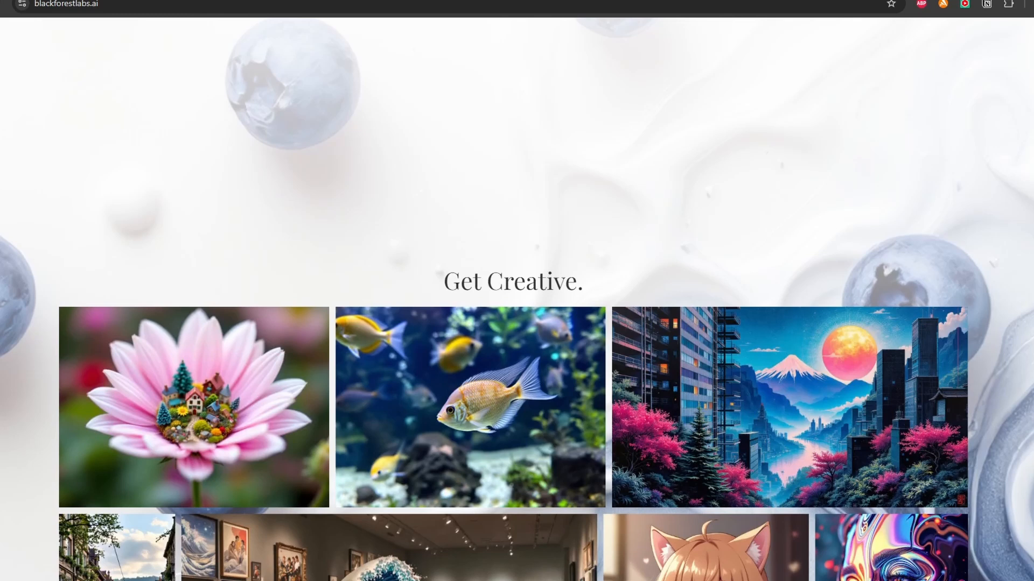
{"action": "scroll", "scroll_direction": "down", "scroll_amount": 3}
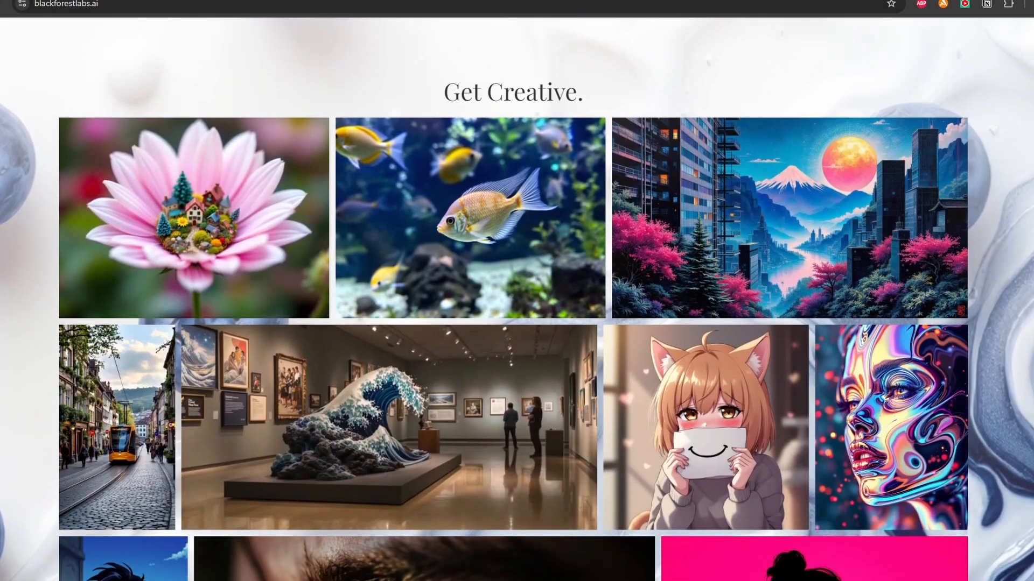
{"action": "scroll", "scroll_direction": "down", "scroll_amount": 3}
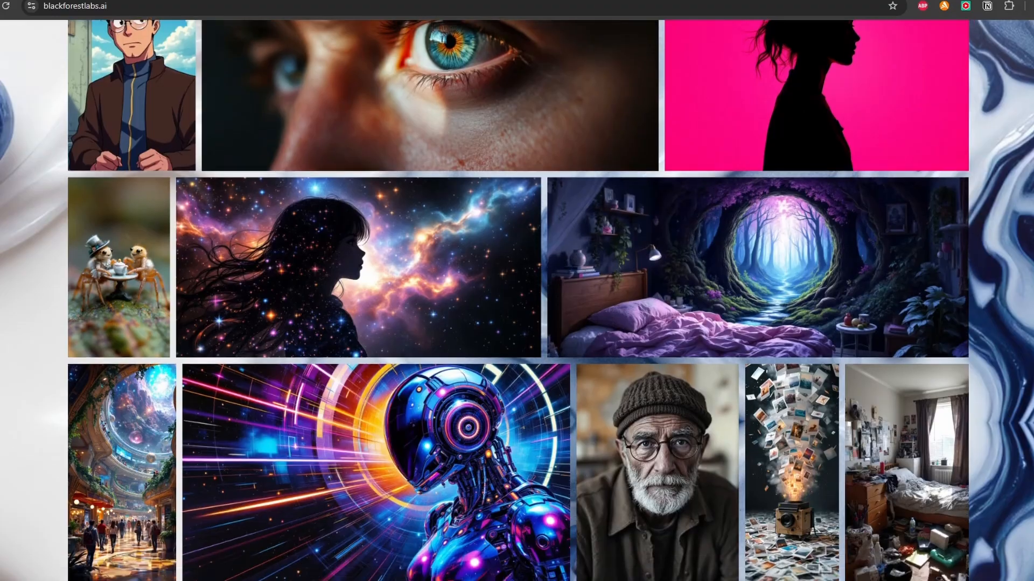
{"action": "scroll", "scroll_direction": "down", "scroll_amount": 3}
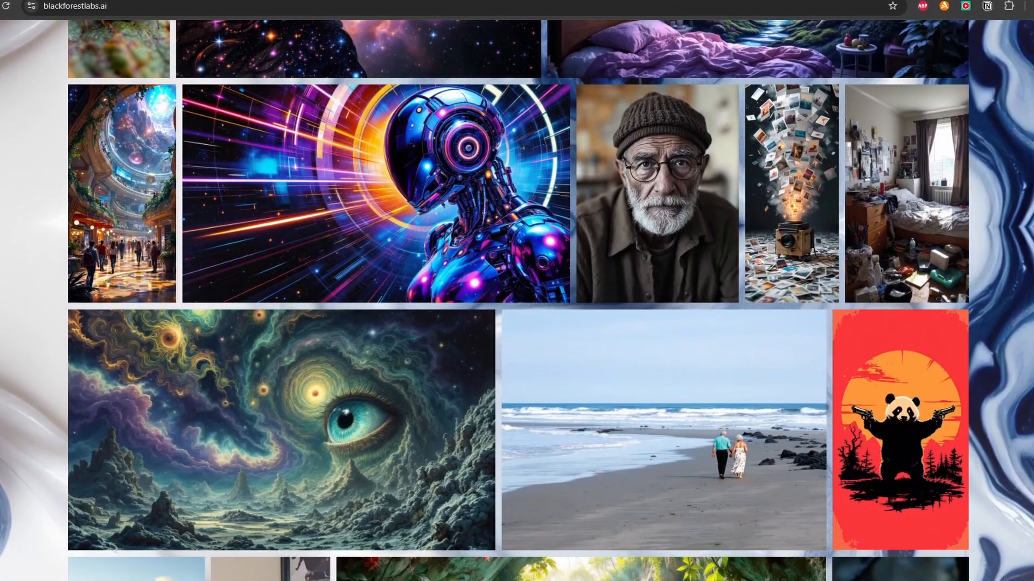
{"action": "scroll", "scroll_direction": "down", "scroll_amount": 3}
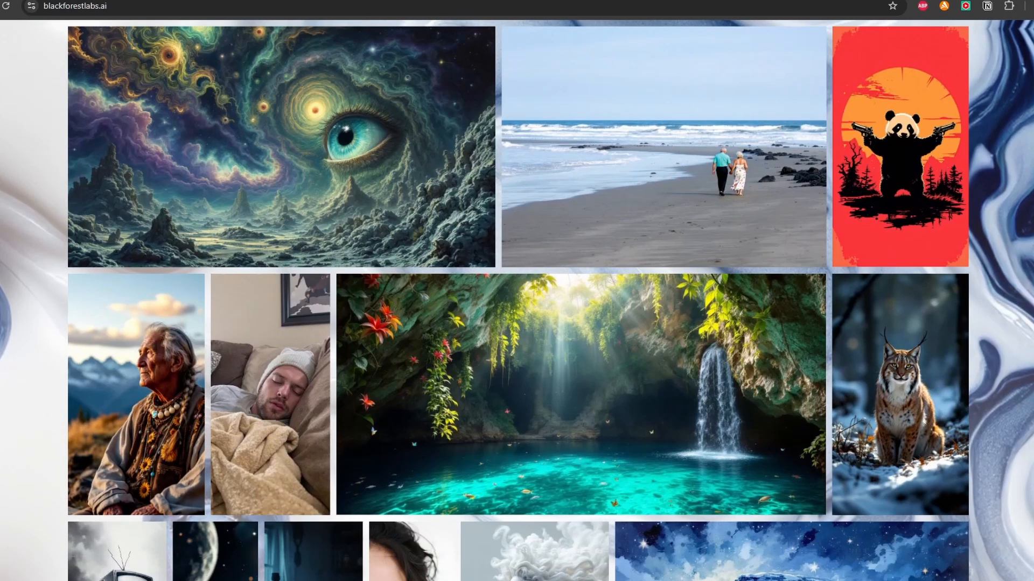
{"action": "scroll", "scroll_direction": "down", "scroll_amount": 3}
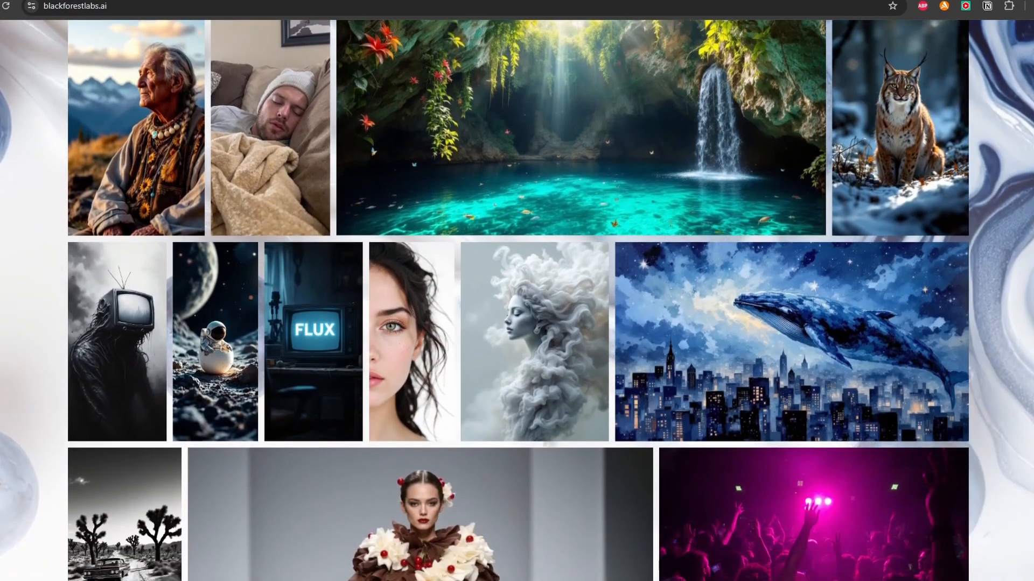
{"action": "scroll", "scroll_direction": "down", "scroll_amount": 3}
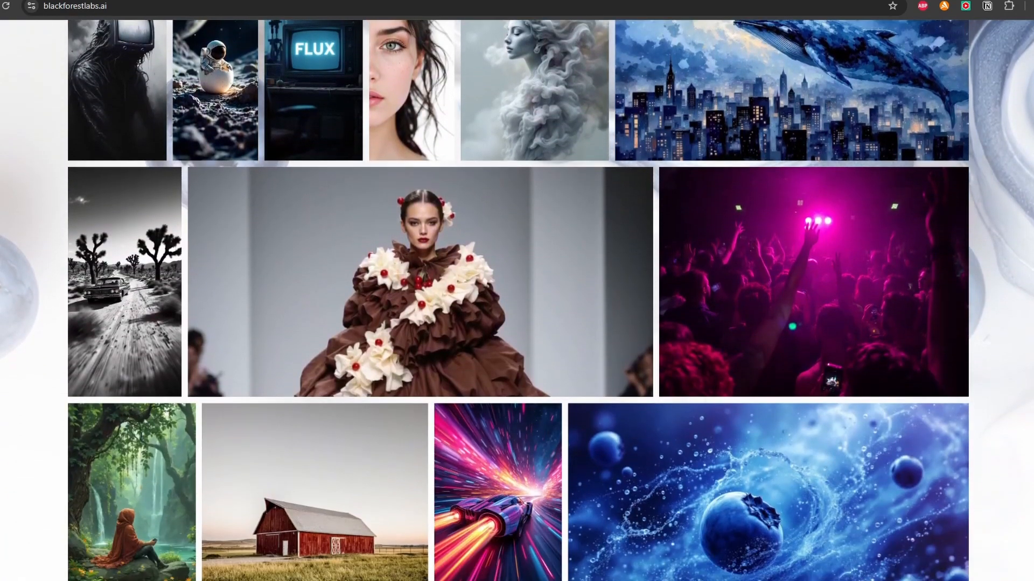
{"action": "scroll", "scroll_direction": "down", "scroll_amount": 3}
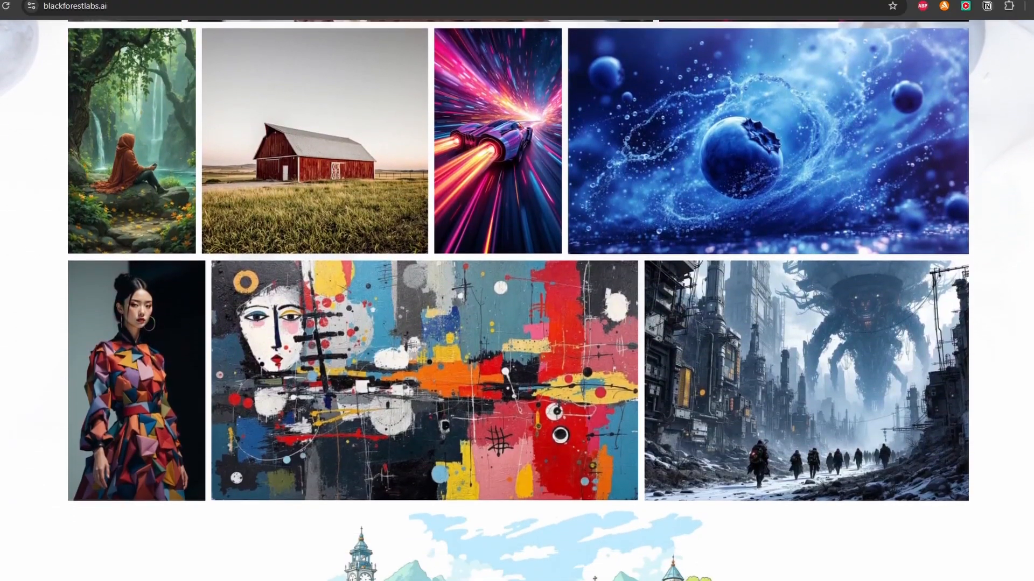
{"action": "scroll", "scroll_direction": "down", "scroll_amount": 3}
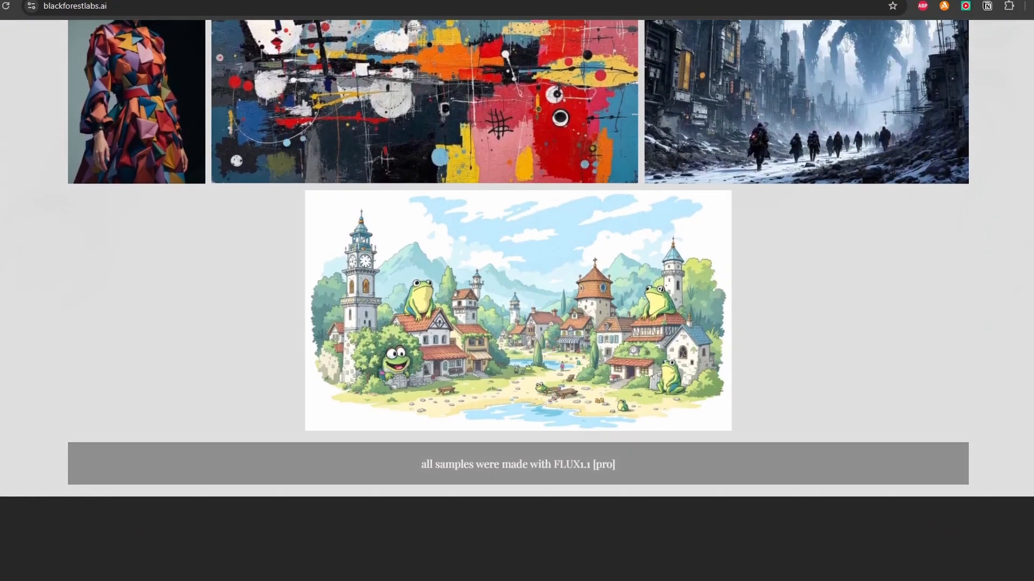
{"action": "scroll", "scroll_direction": "down", "scroll_amount": 3}
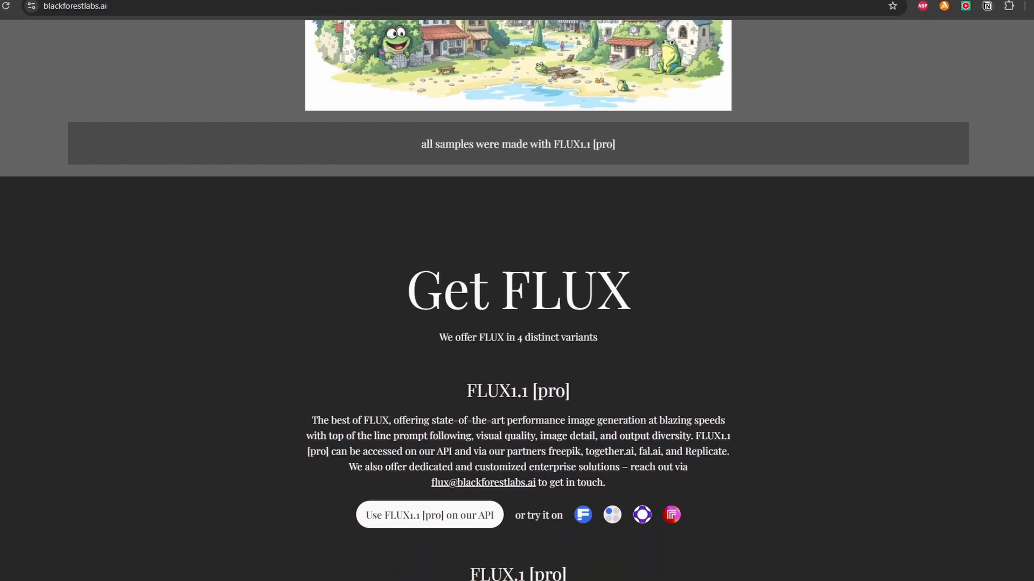
- Scroll through the Hugging Face FLUX.1-schnell and flux_text_encoders file listings
{"action": "scroll", "scroll_direction": "down", "scroll_amount": 3}
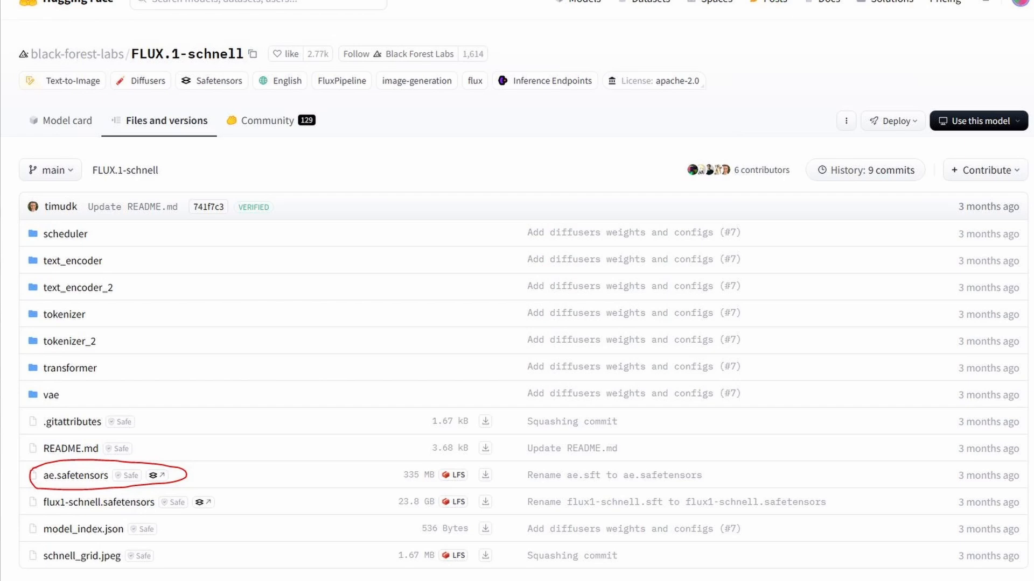
{"action": "scroll", "scroll_direction": "down", "scroll_amount": 3}
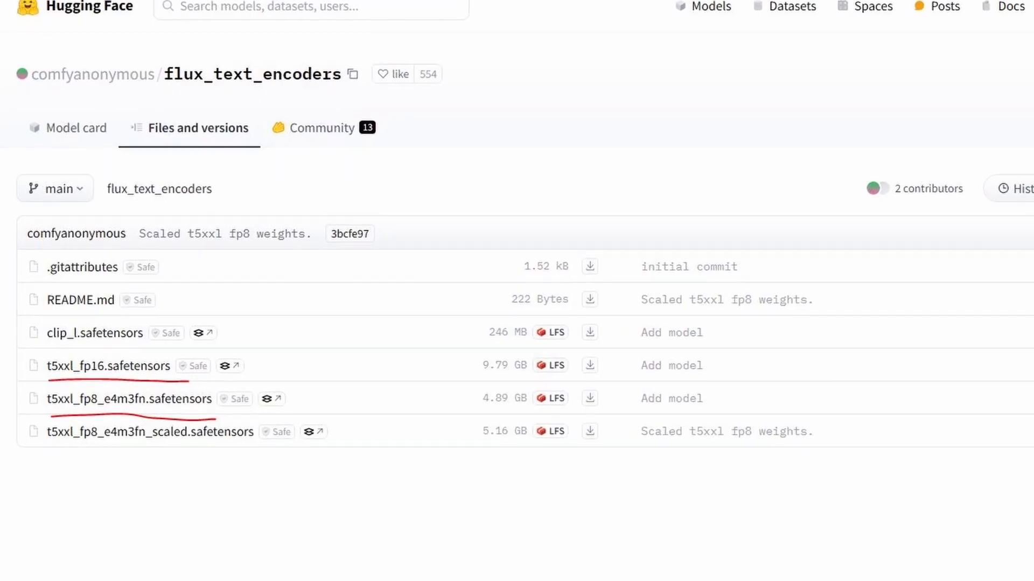
{"action": "scroll", "scroll_direction": "down", "scroll_amount": 3}
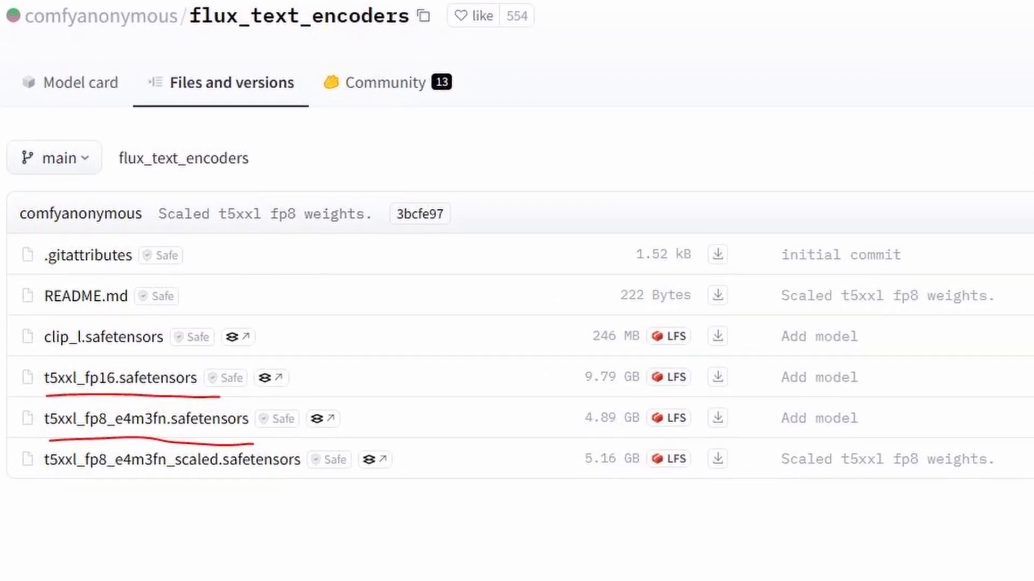
{"action": "scroll", "scroll_direction": "down", "scroll_amount": 3}
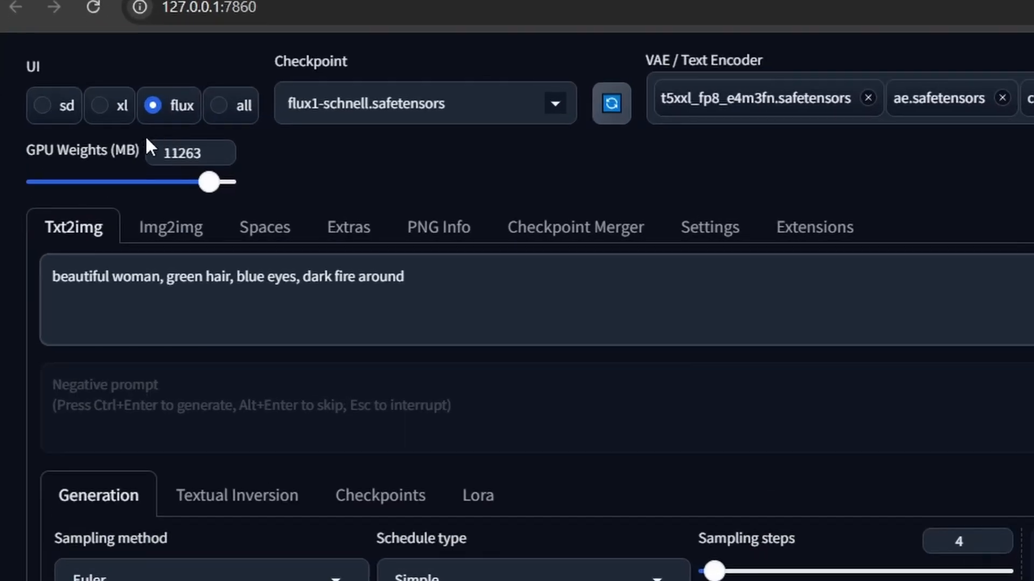
{"action": "mouse_move", "coordinate": [478, 125]}
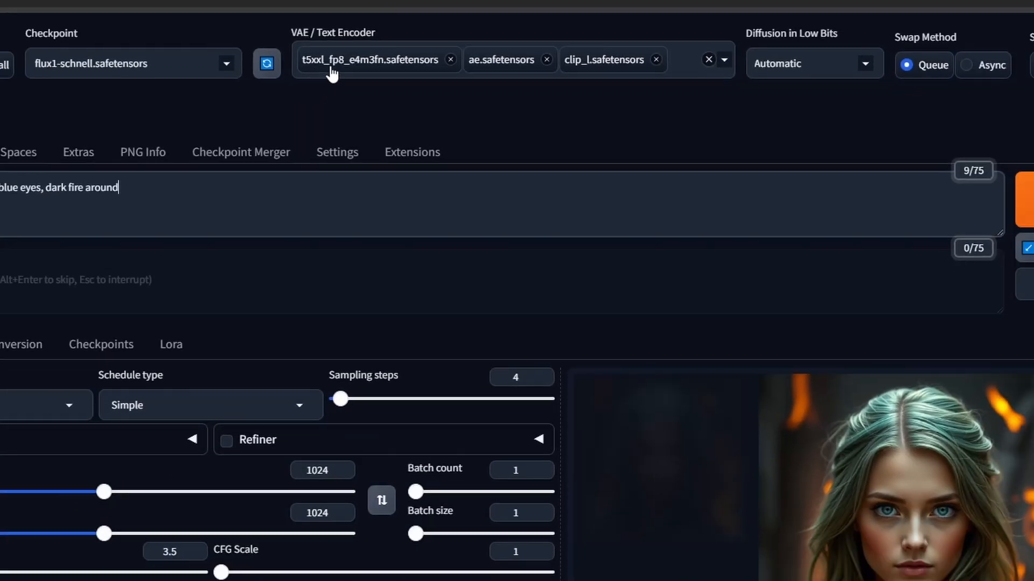
{"action": "mouse_move", "coordinate": [402, 70]}
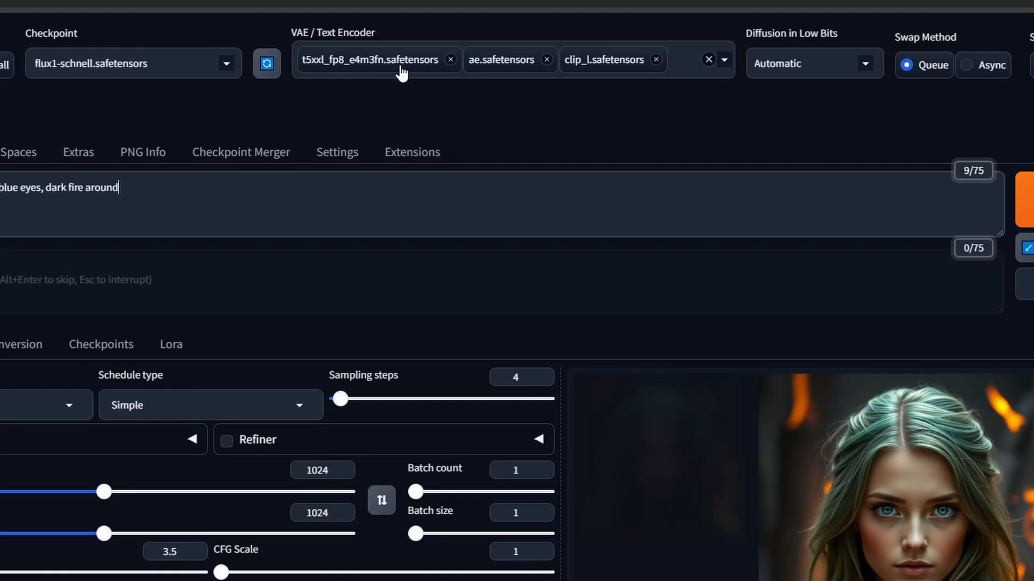
{"action": "mouse_move", "coordinate": [463, 85]}
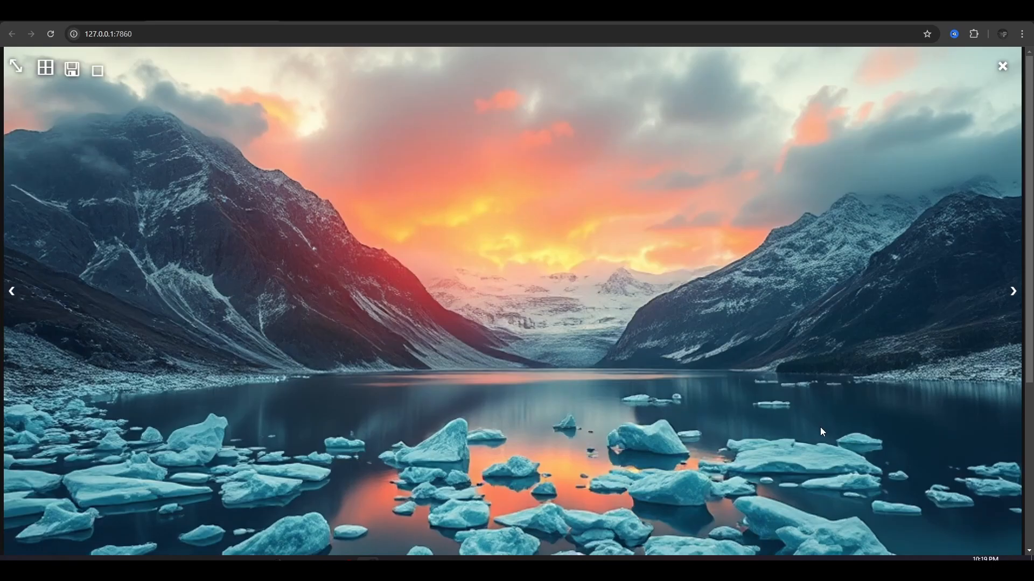
- Close the image viewer and generate 'a robot in a classroom, pointing towards a blackboard written on it "FLUX is HERE"'
{"action": "left_click", "coordinate": [1002, 65]}
{"action": "type", "text": "10"}
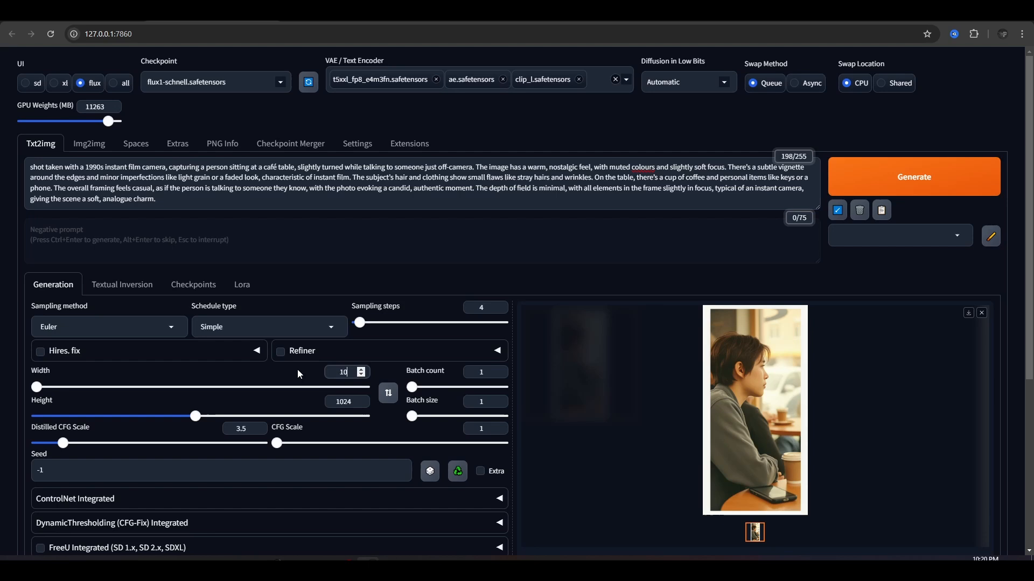
{"action": "left_click", "coordinate": [913, 176]}
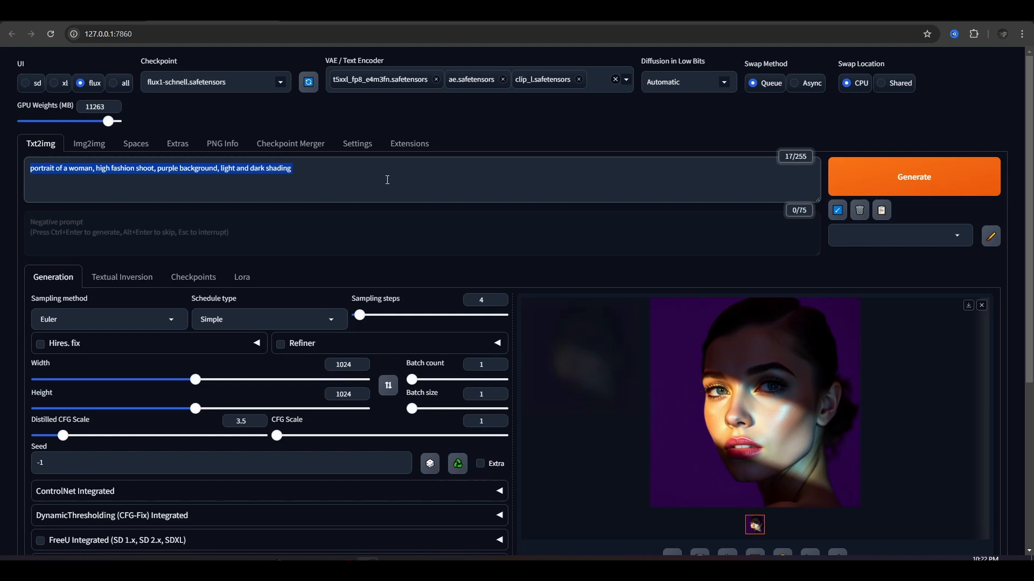
{"action": "type", "text": "a robot in a classroom, pointing towards a blackboard written on it \"FLUX is HERE\""}
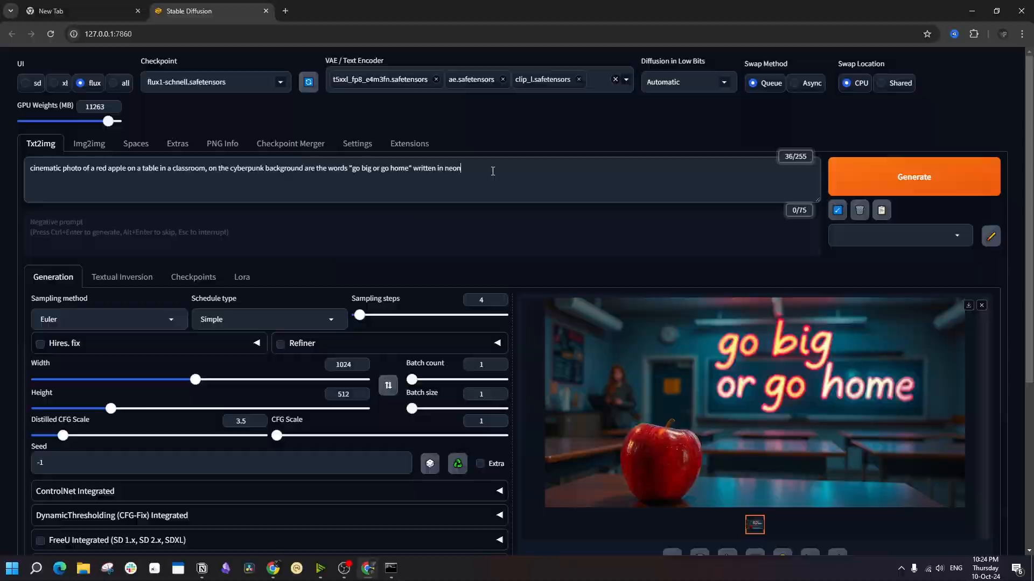
{"action": "left_click", "coordinate": [913, 176]}
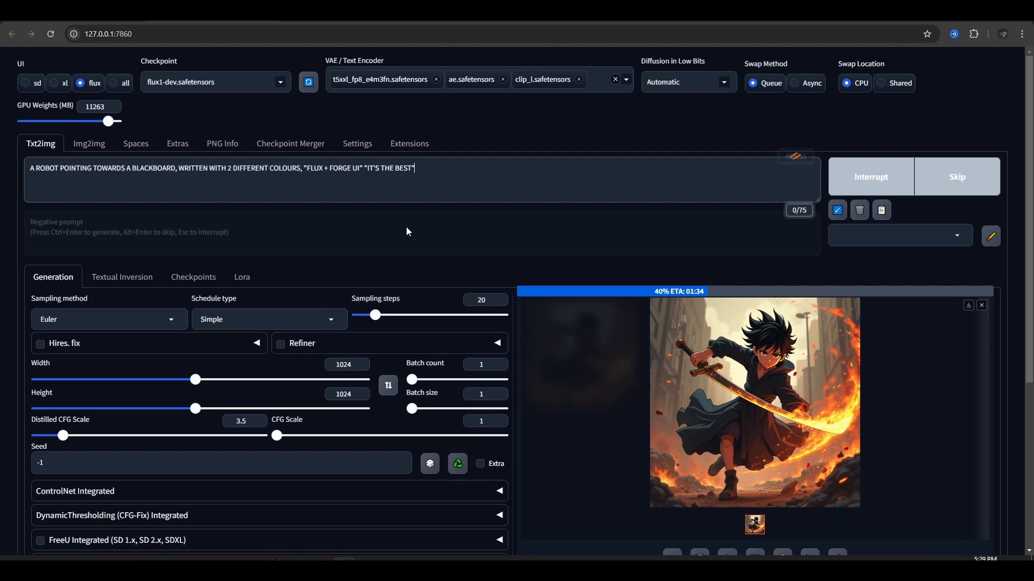